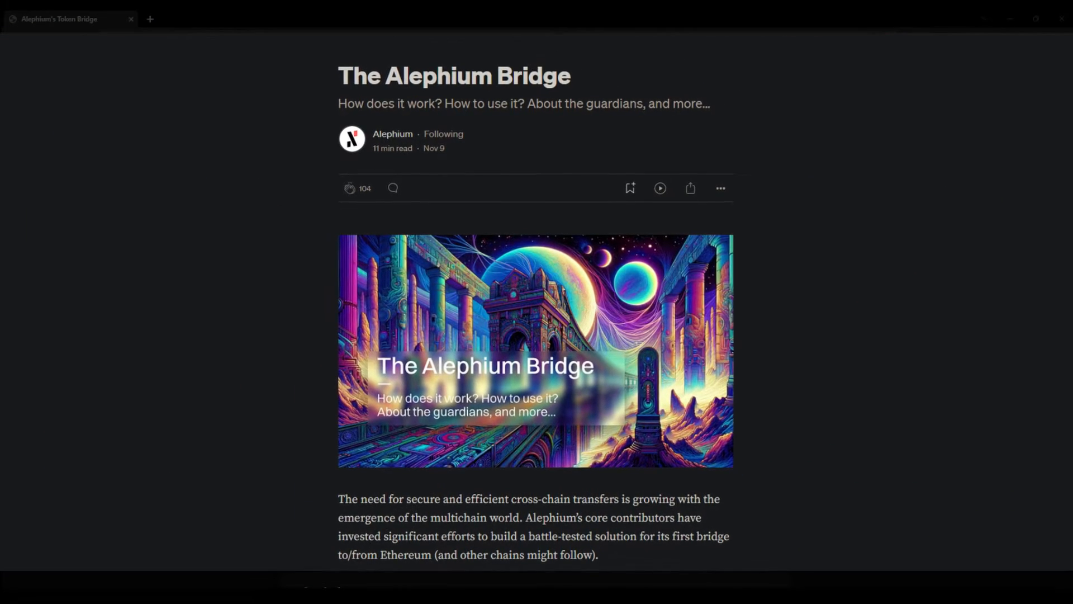
# Switch the bridge direction to Ethereum→Alephium and connect the MetaMask wallet
pyautogui.scroll(3)
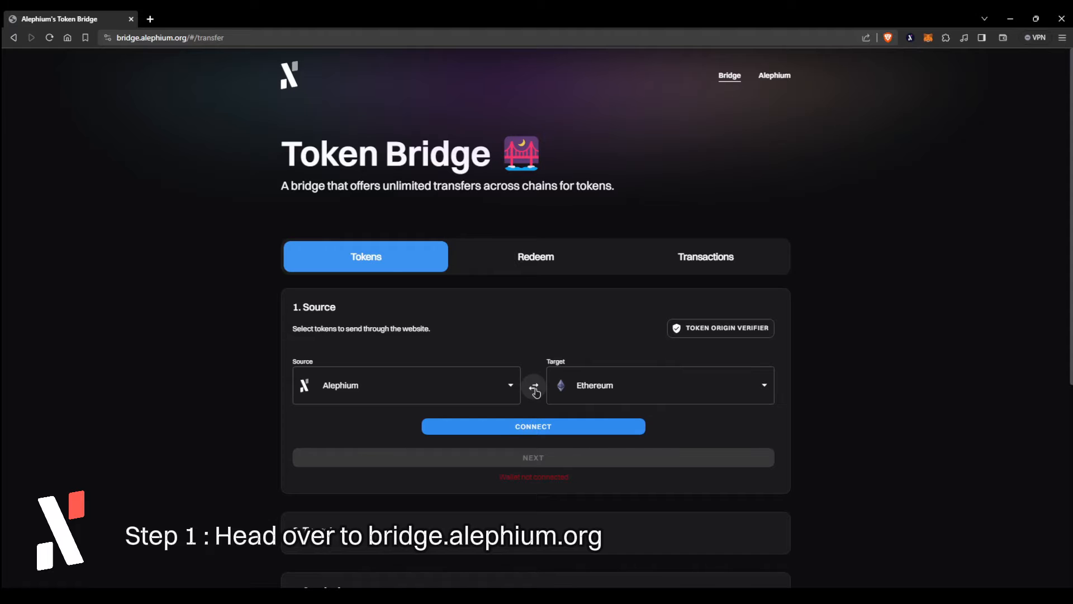
pyautogui.click(534, 391)
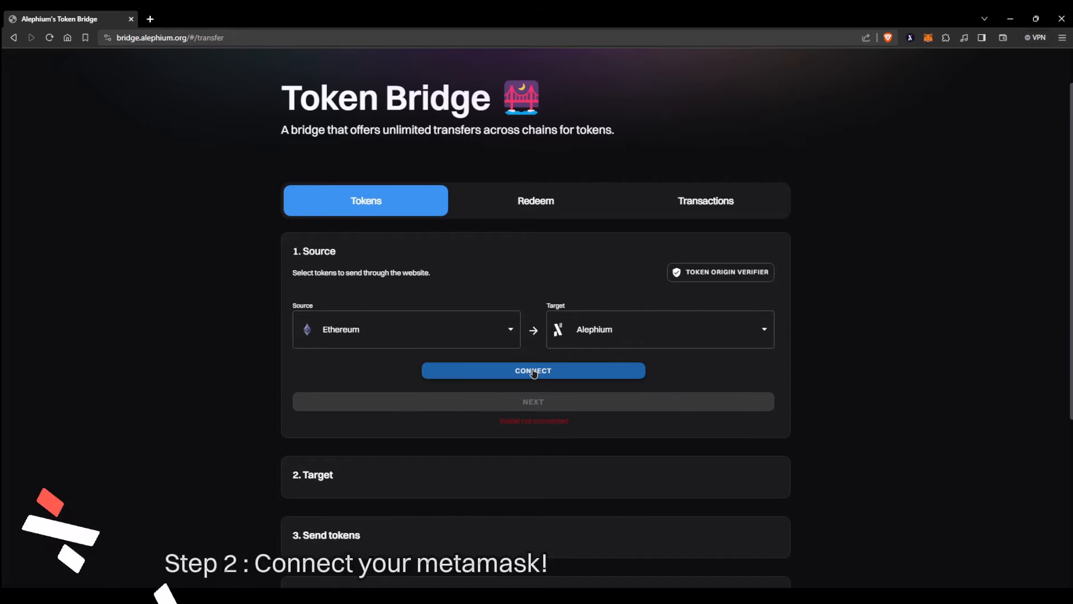
pyautogui.click(533, 370)
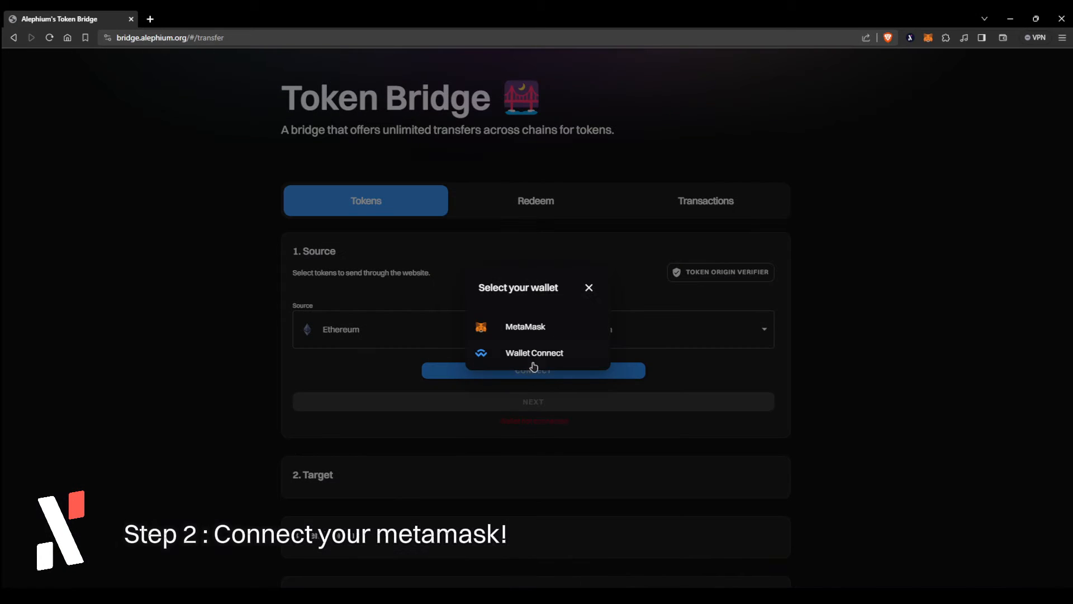
pyautogui.click(525, 326)
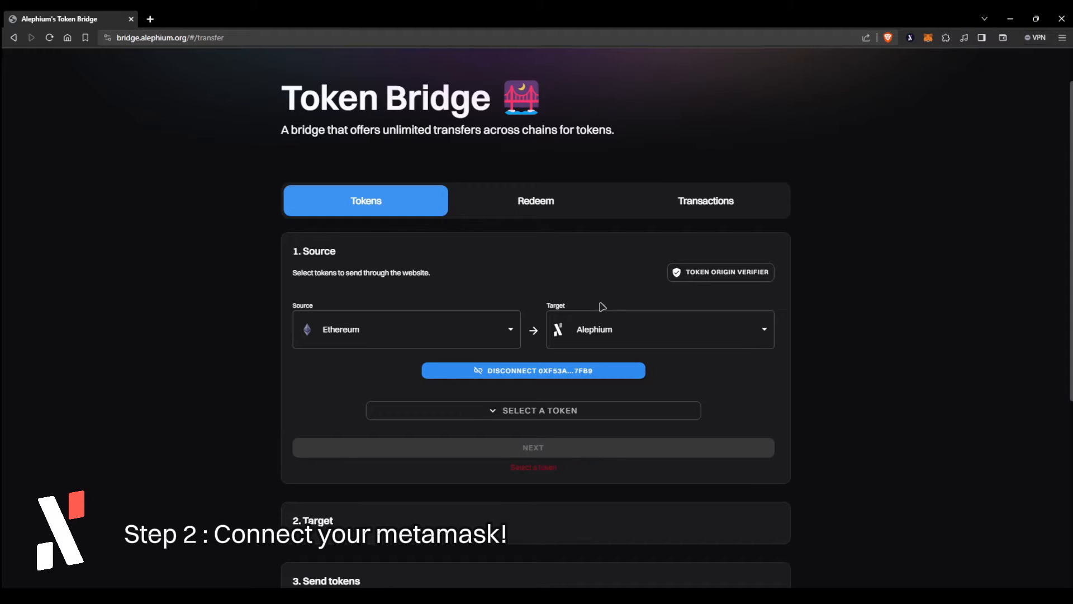
# Choose USDT as the source token and confirm 100 USDT as the amount
pyautogui.click(533, 410)
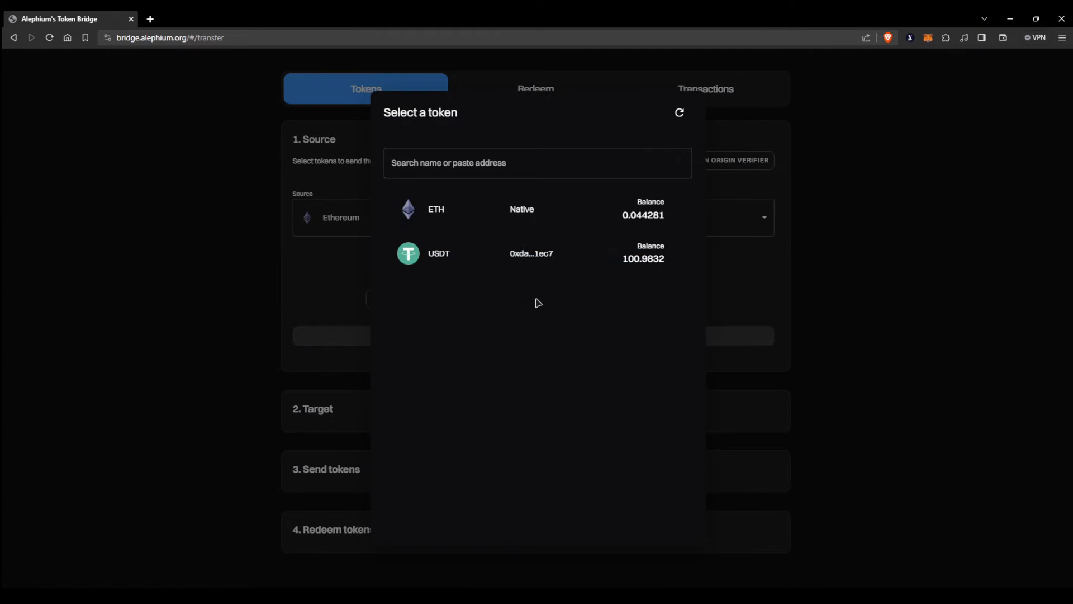
pyautogui.click(439, 253)
pyautogui.write('100')
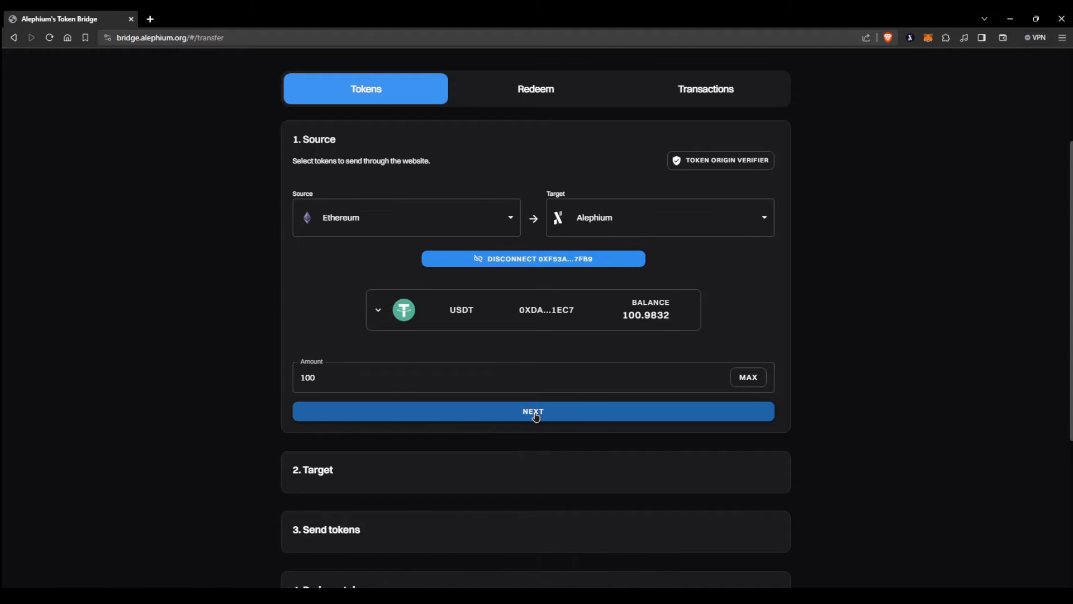
pyautogui.click(533, 411)
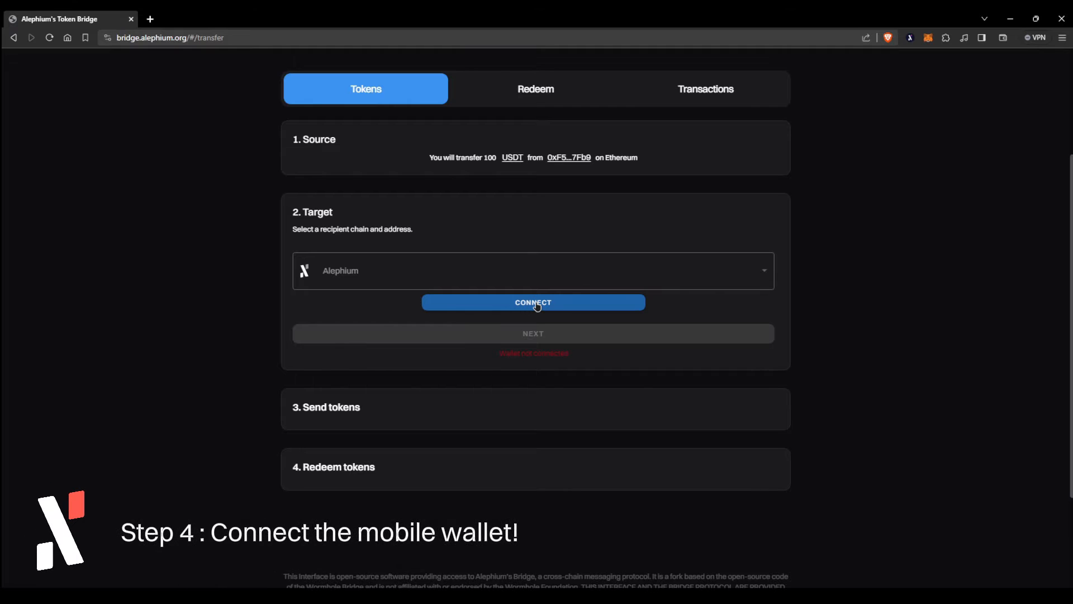
# Connect the mobile Alephium wallet via WalletConnect as the target and accept it on the phone
pyautogui.click(532, 302)
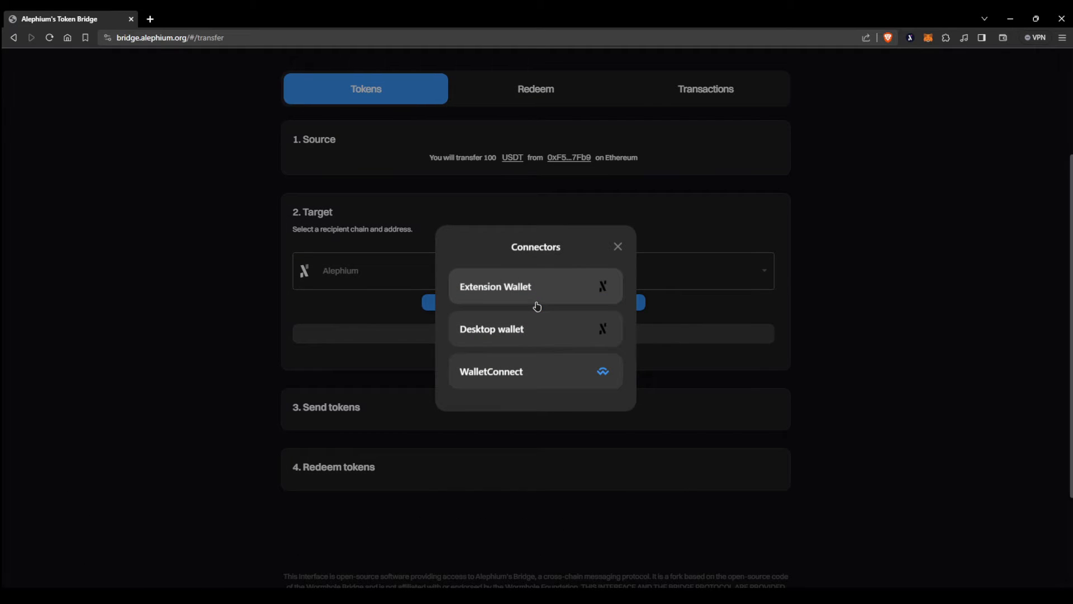
pyautogui.moveTo(537, 375)
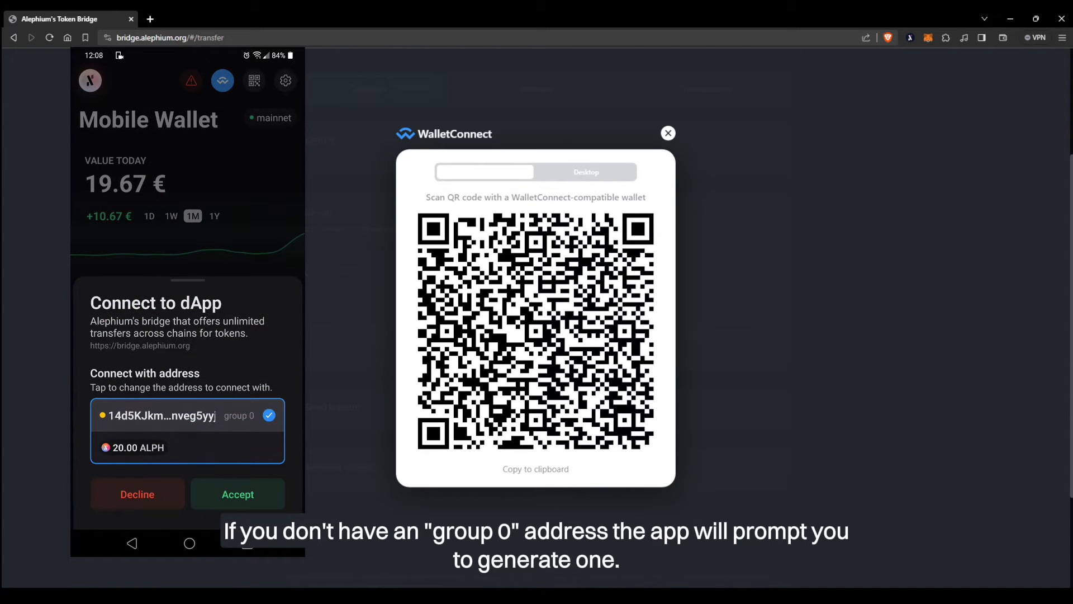
pyautogui.click(238, 494)
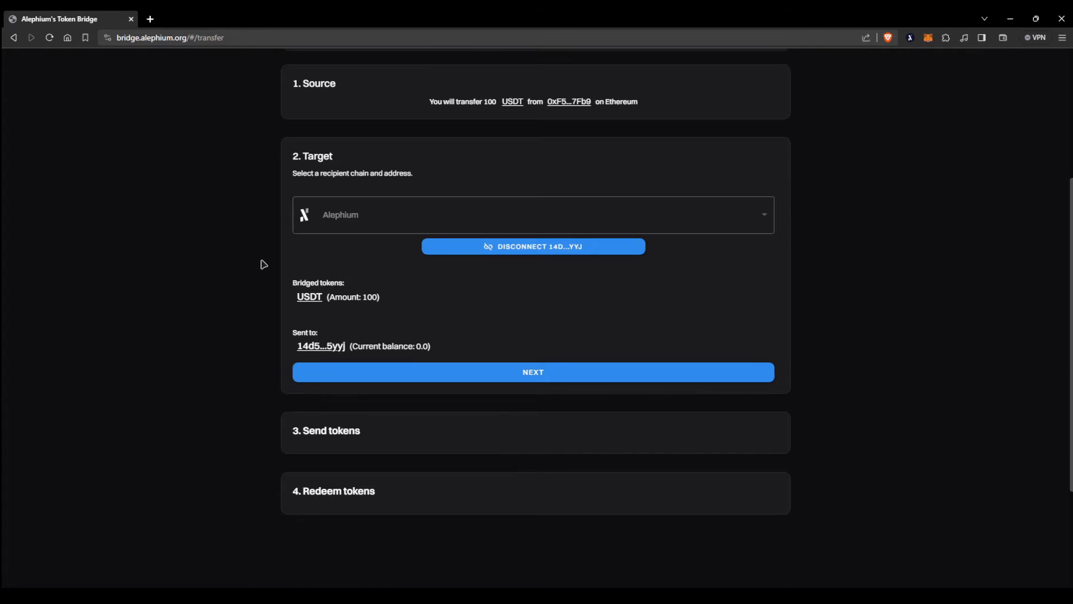
# Confirm the Alephium recipient and approve a 100 USDT spending cap in MetaMask
pyautogui.click(533, 371)
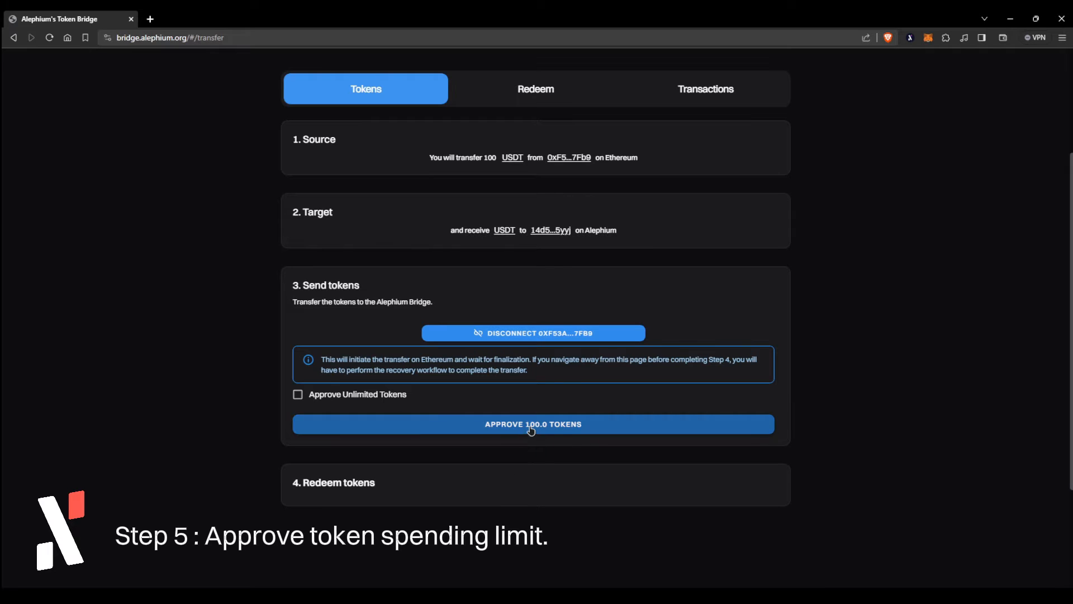
pyautogui.click(533, 424)
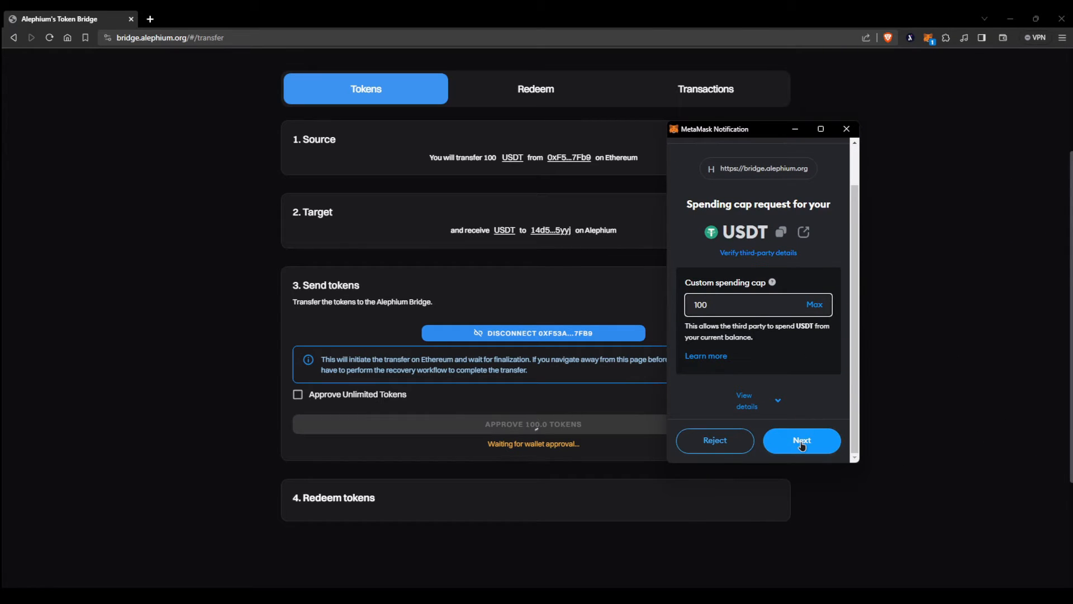
pyautogui.click(801, 440)
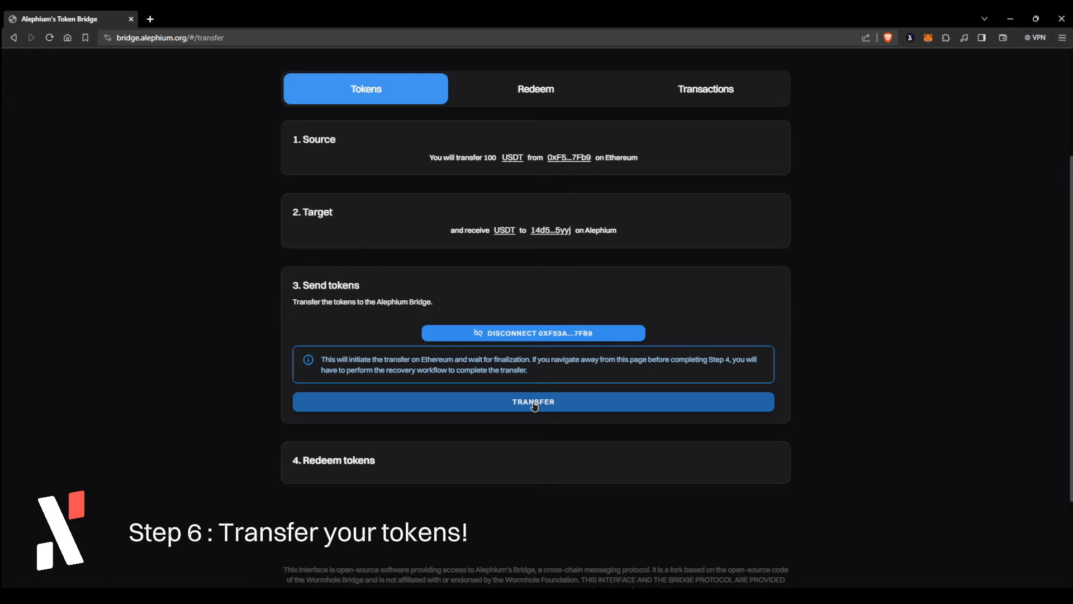
# Send the 100 USDT into the bridge, accepting the warning and confirming in MetaMask
pyautogui.click(533, 401)
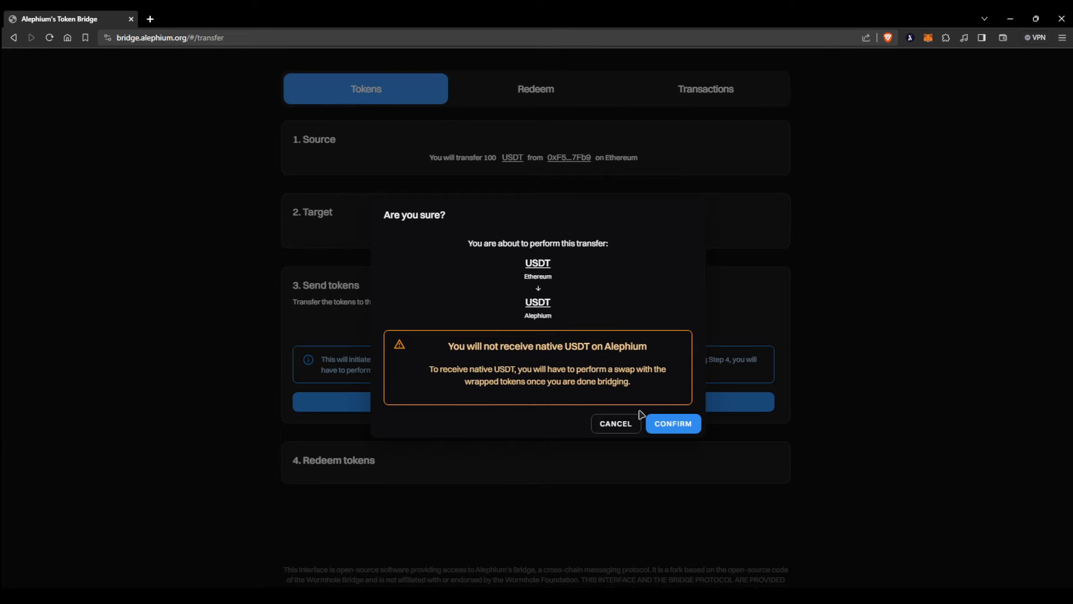
pyautogui.click(672, 423)
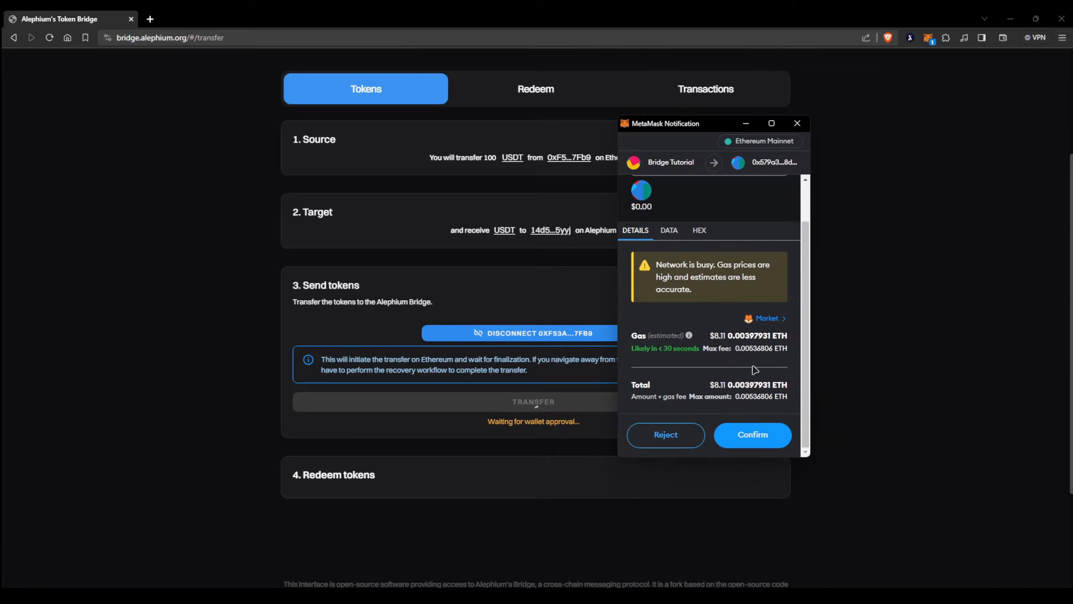
pyautogui.click(751, 435)
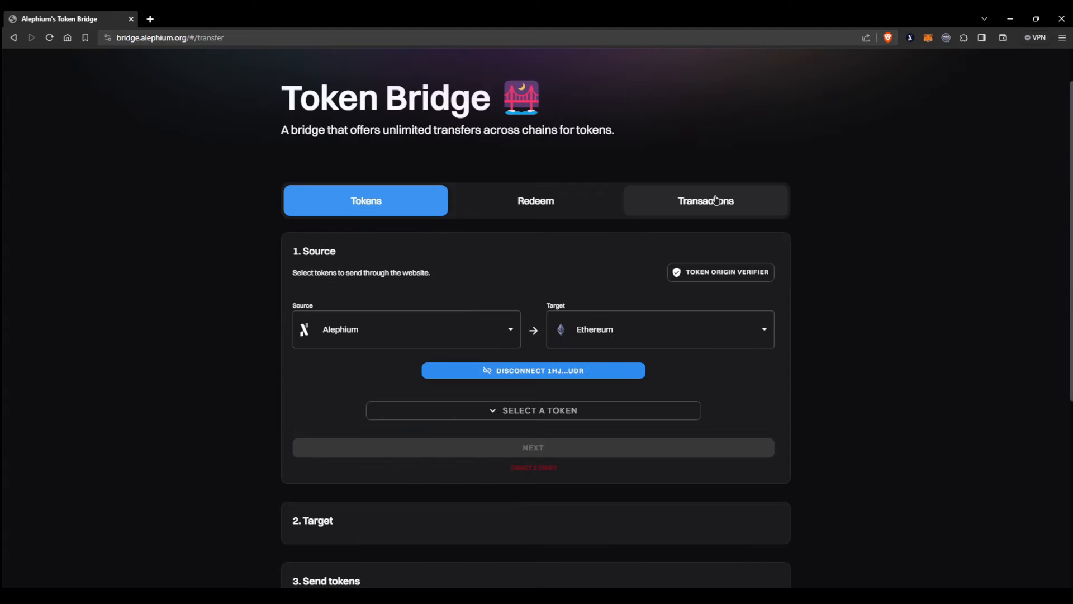
# Open the completed transaction from the Transactions history in the Explorer and copy its hash
pyautogui.click(705, 201)
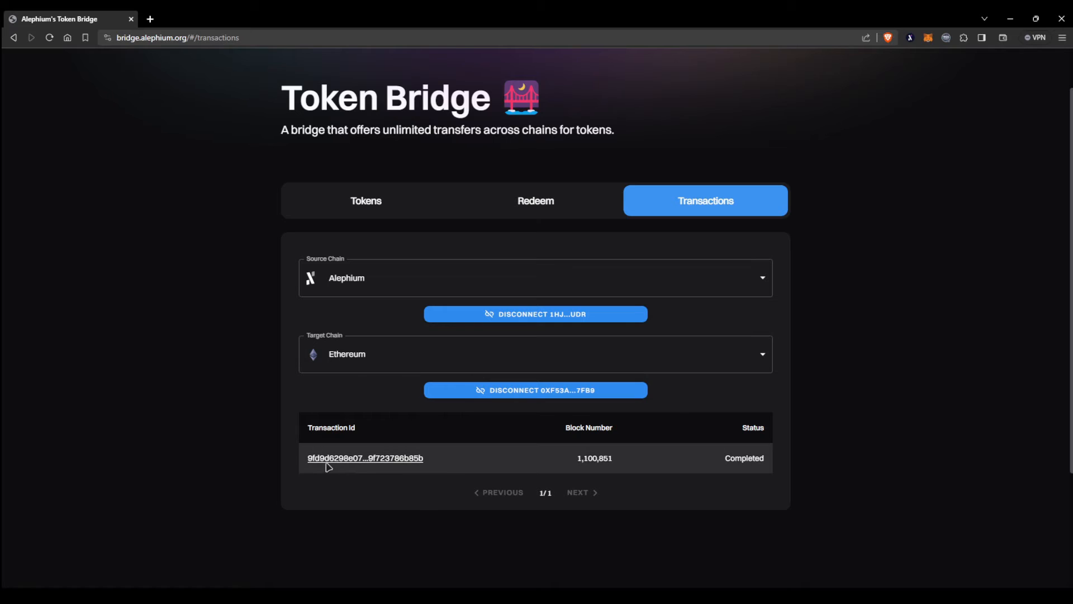
pyautogui.click(365, 458)
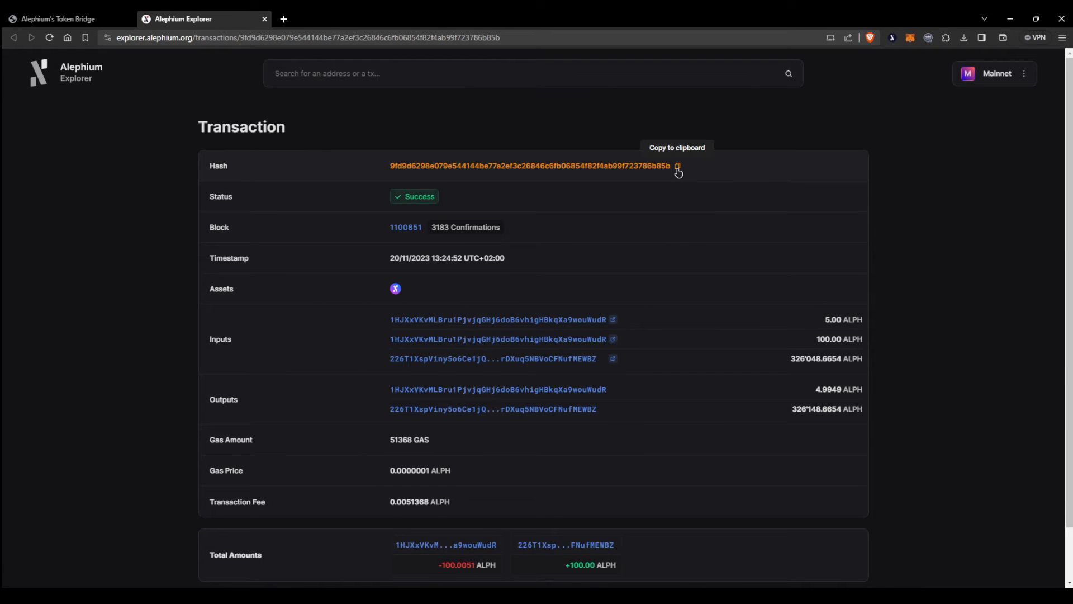
pyautogui.click(678, 165)
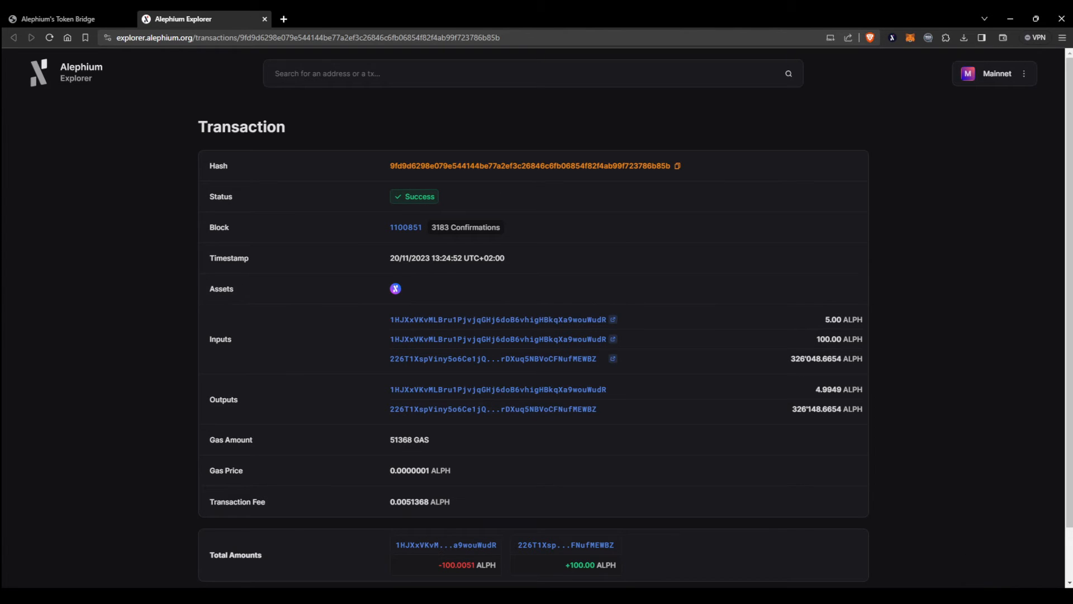
pyautogui.click(58, 19)
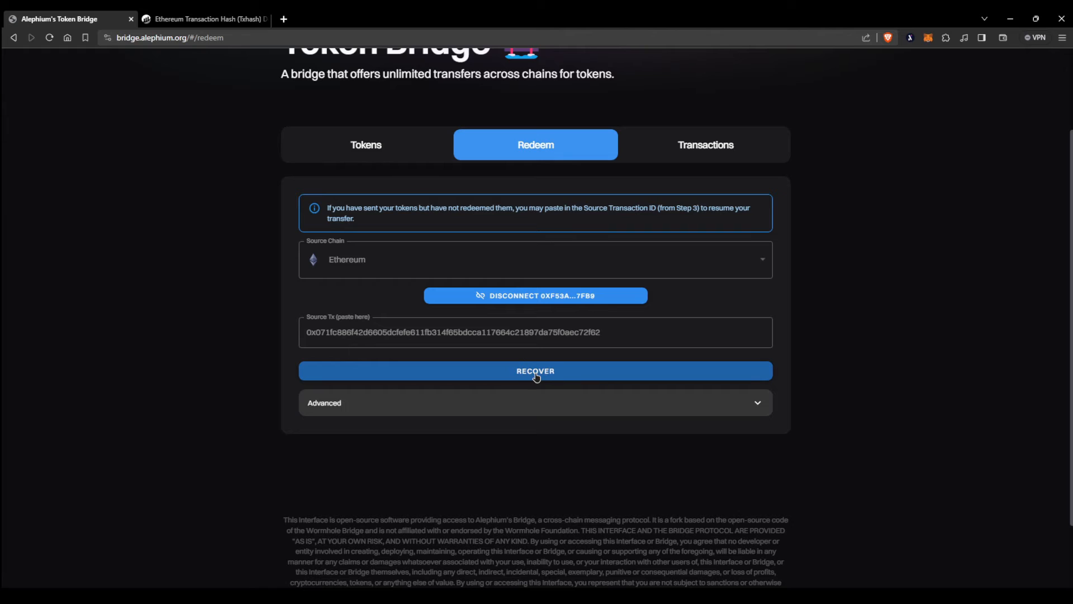
# Recover the pasted Ethereum transfer and redeem its tokens on Alephium
pyautogui.click(536, 370)
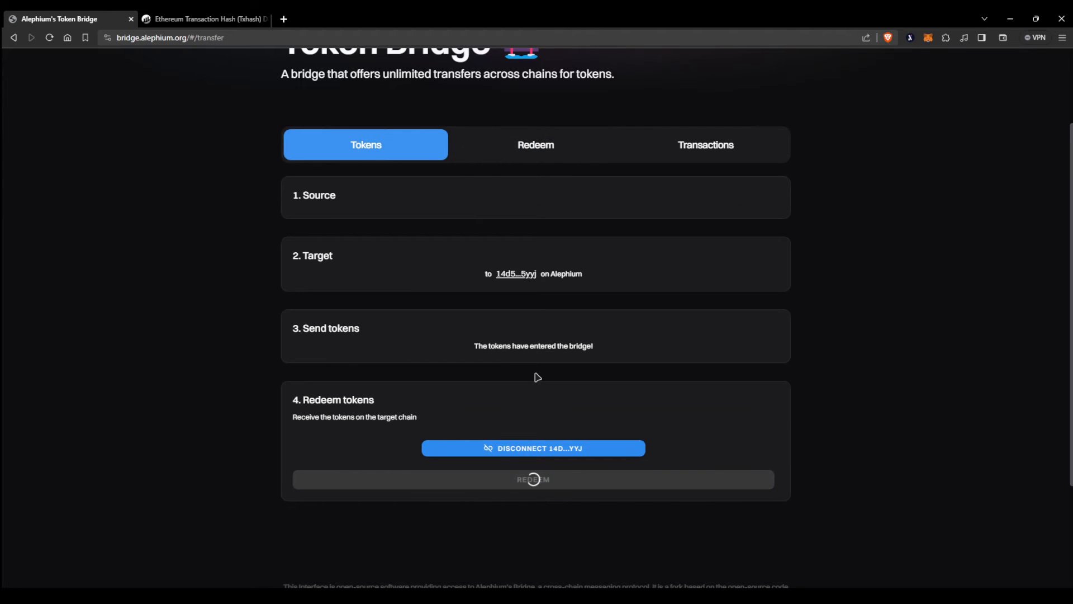
pyautogui.click(532, 479)
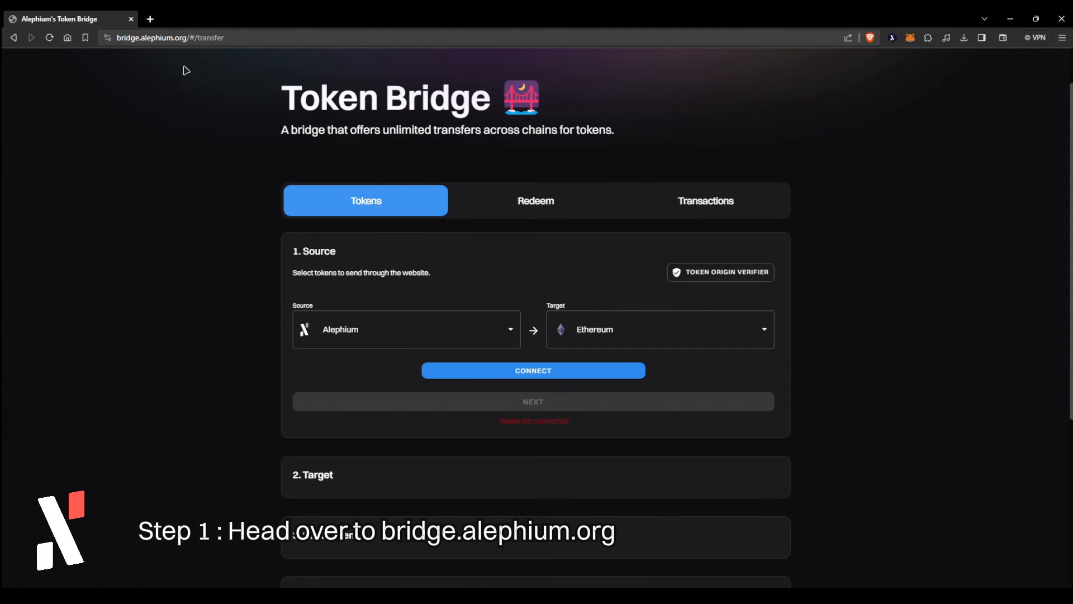
pyautogui.moveTo(156, 152)
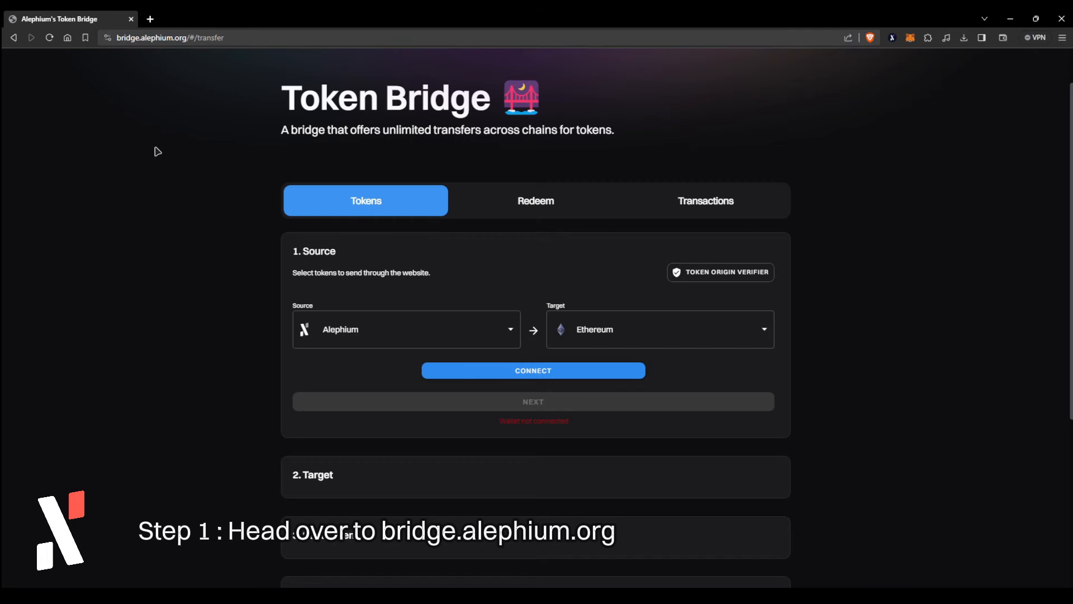
pyautogui.moveTo(396, 345)
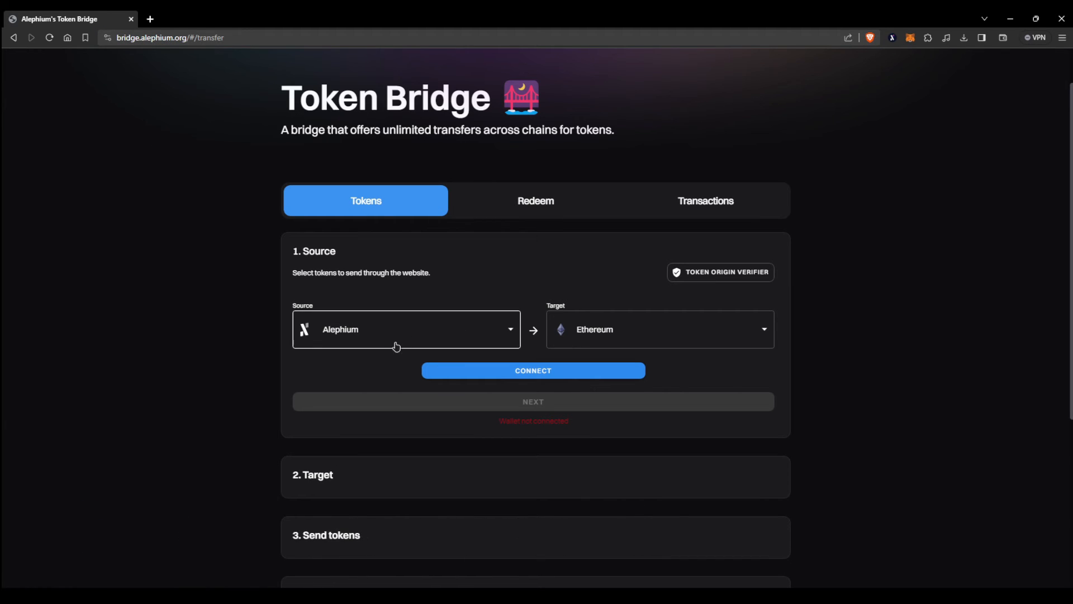
pyautogui.moveTo(325, 326)
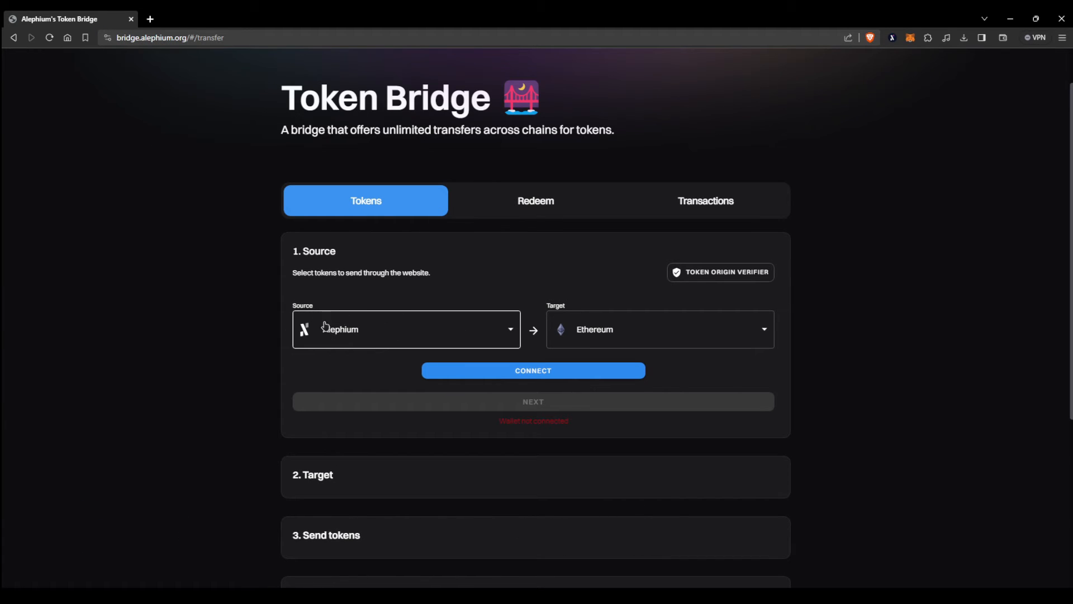
# Connect the Alephium extension wallet to the bridge and approve the connection in its popup
pyautogui.click(533, 371)
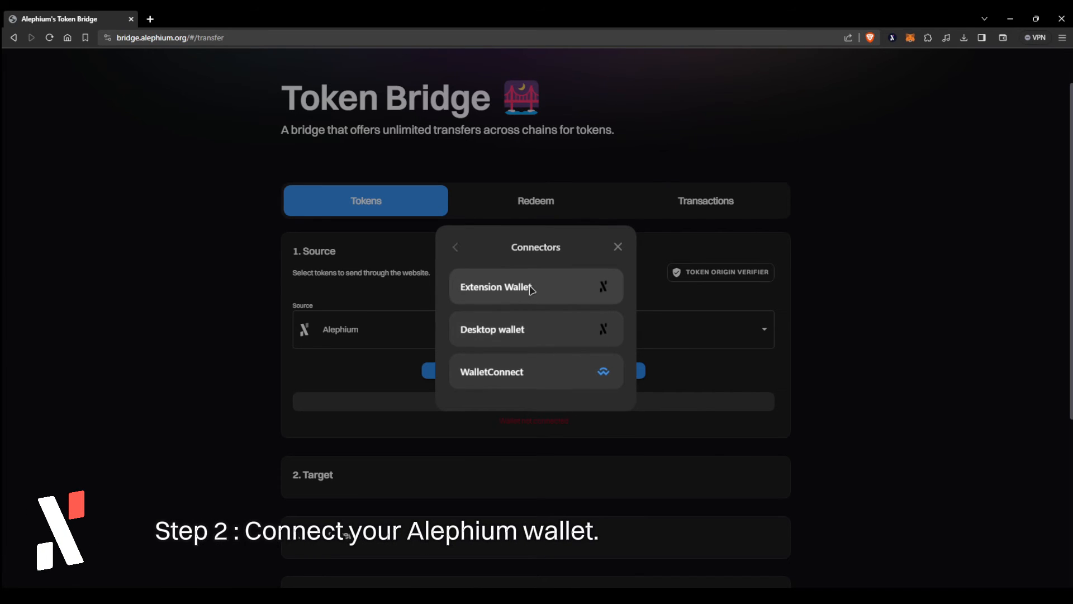
pyautogui.click(493, 286)
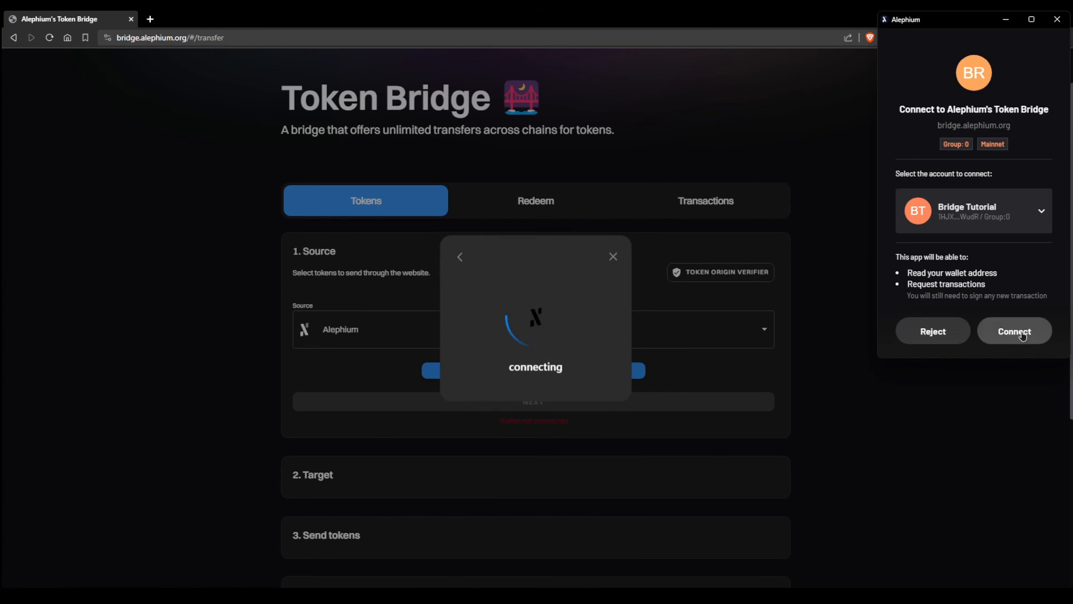
pyautogui.click(1014, 330)
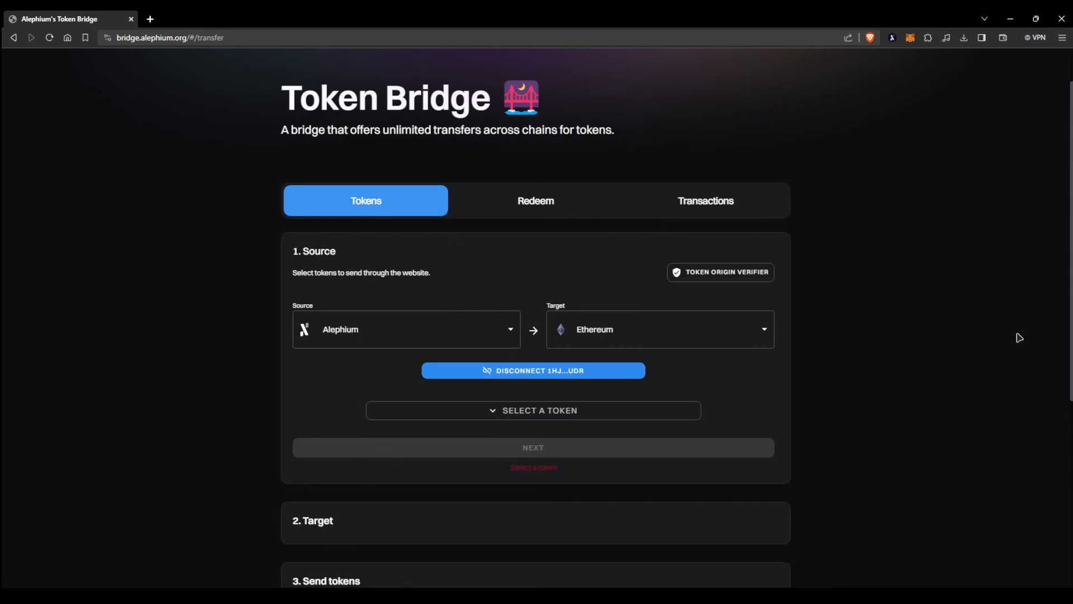
# Send 100 ALPH to the connected MetaMask address, keeping manual fee payment
pyautogui.click(533, 409)
pyautogui.write('100')
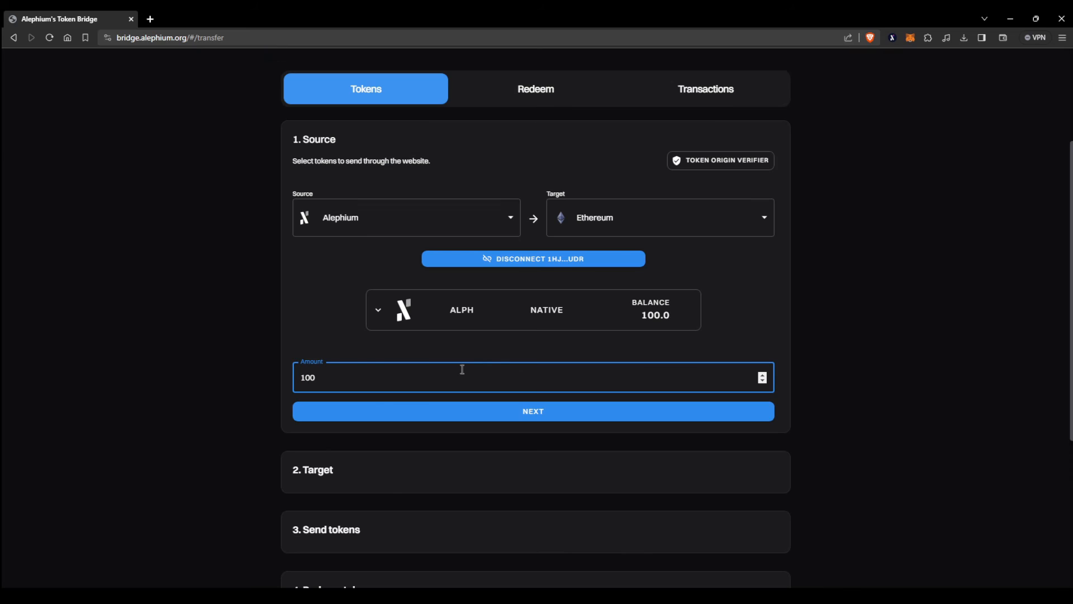
pyautogui.click(532, 411)
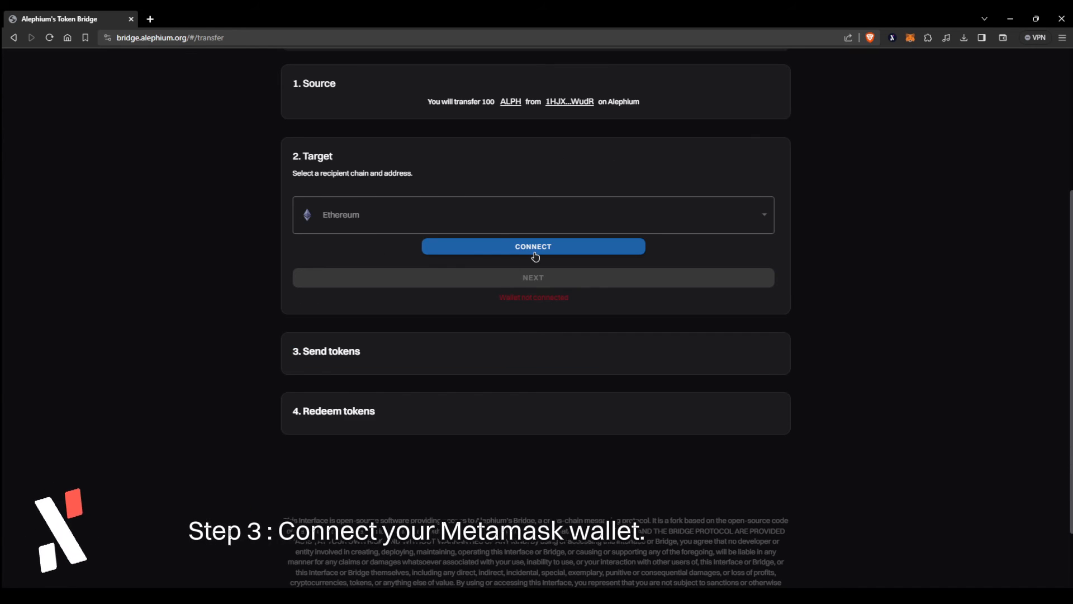
pyautogui.click(533, 246)
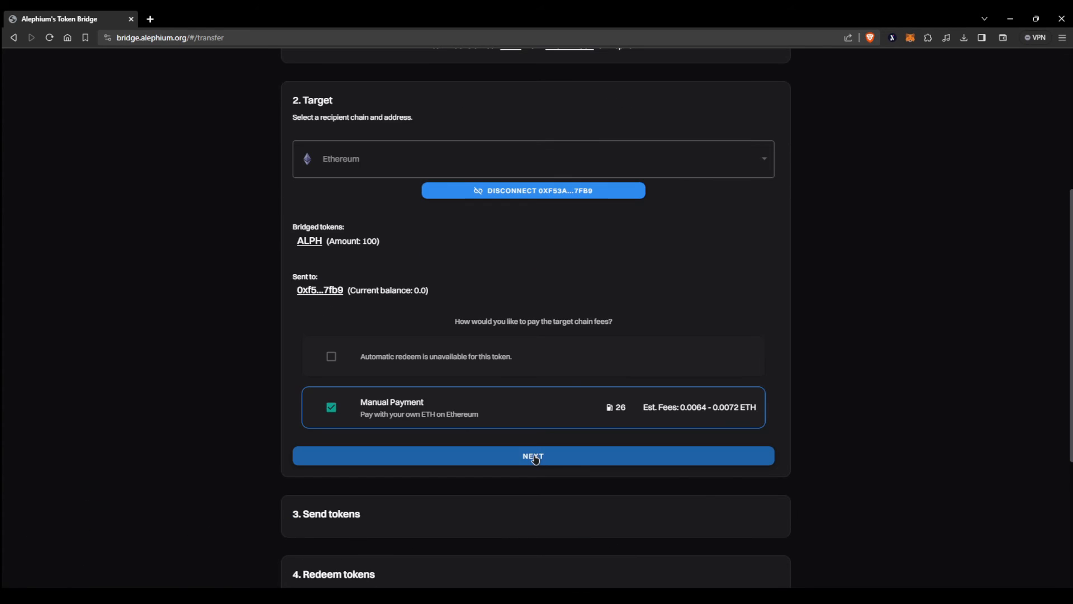
pyautogui.click(534, 456)
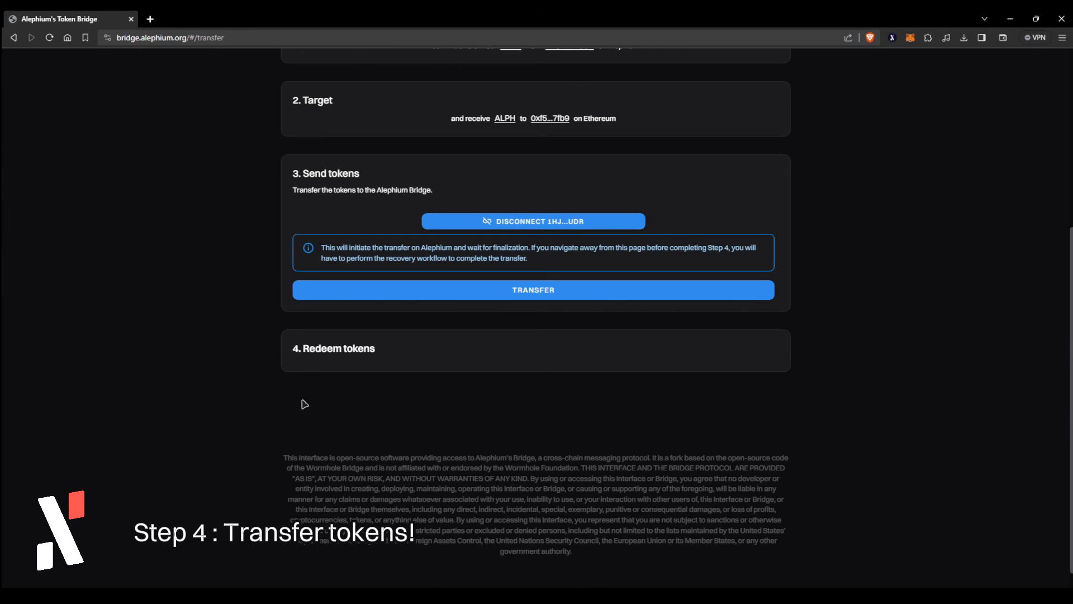
pyautogui.moveTo(534, 293)
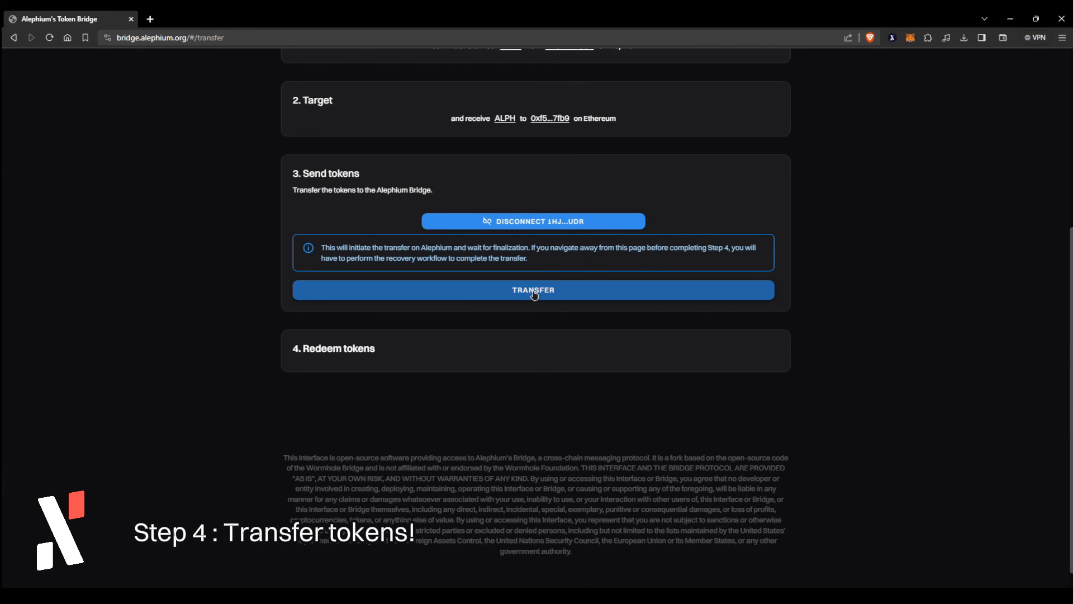
# Transfer the 100 ALPH to Ethereum, confirm the dialog, and sign in the Alephium wallet
pyautogui.click(533, 289)
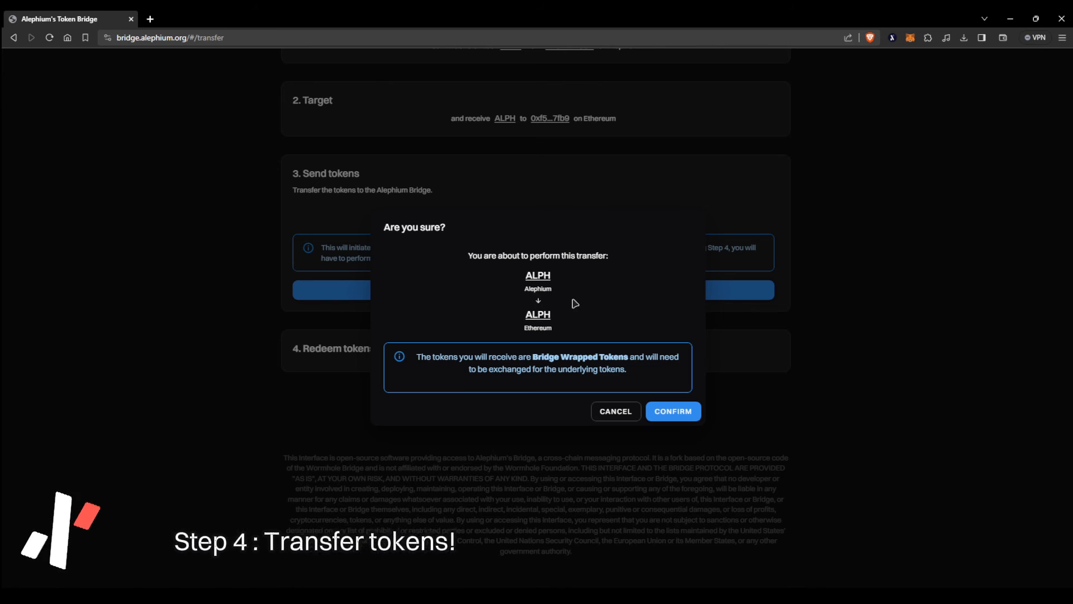
pyautogui.moveTo(617, 302)
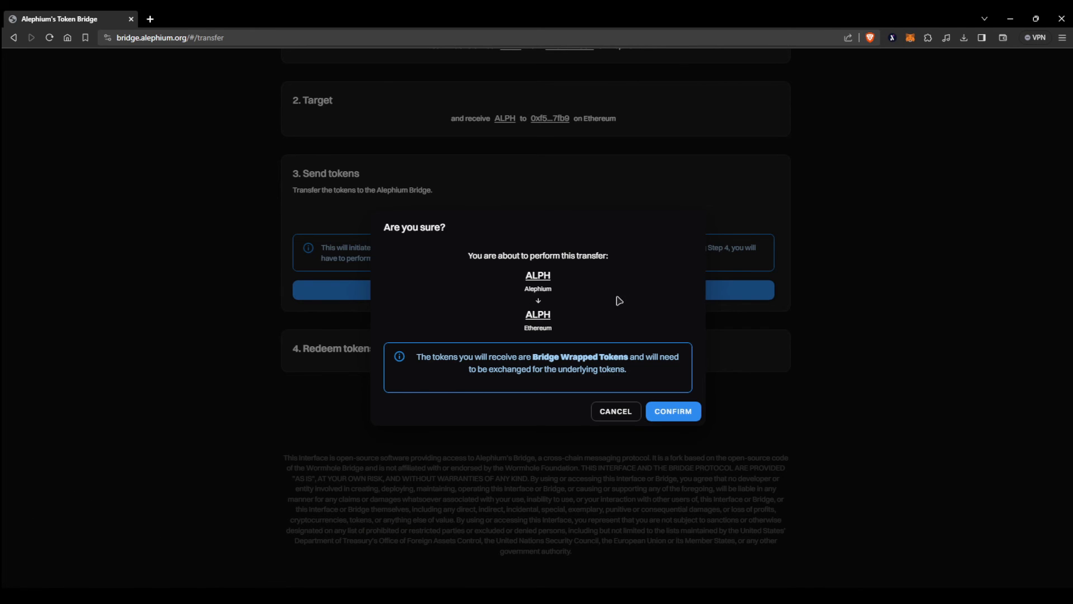
pyautogui.click(674, 411)
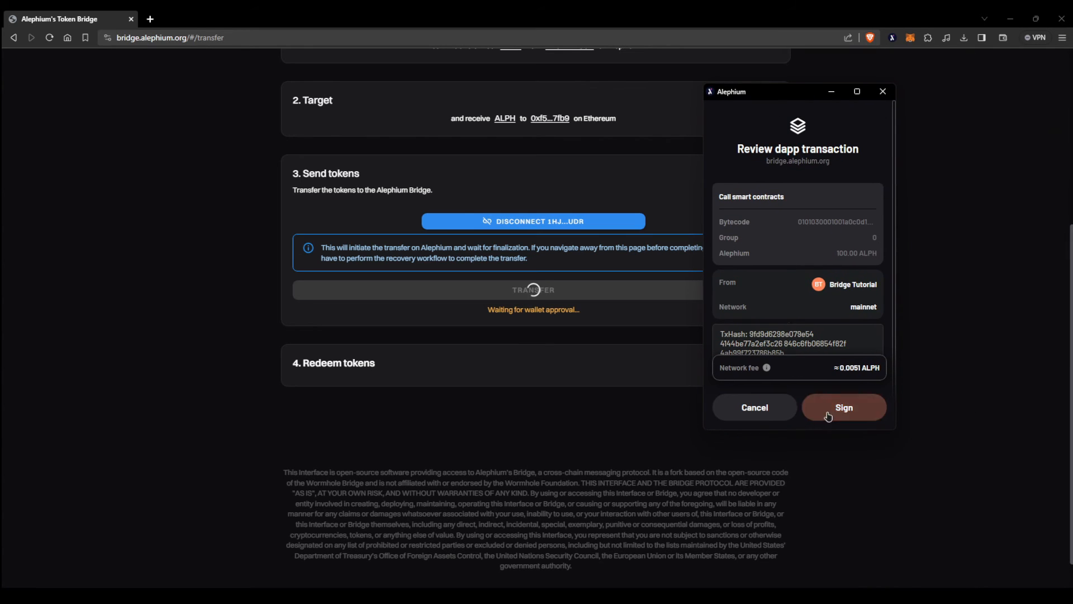
pyautogui.click(844, 407)
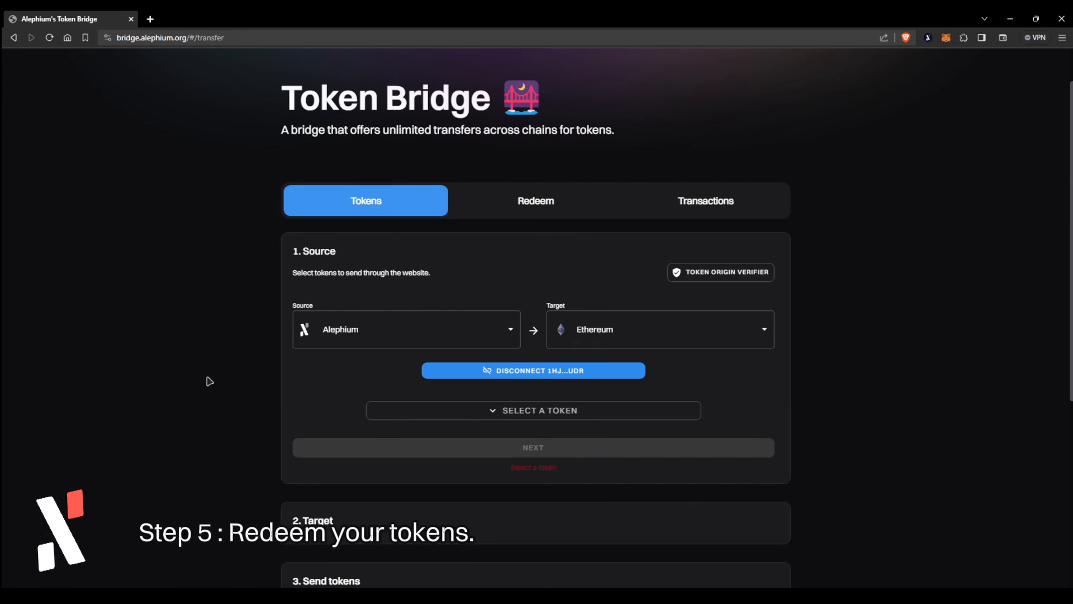
pyautogui.moveTo(302, 400)
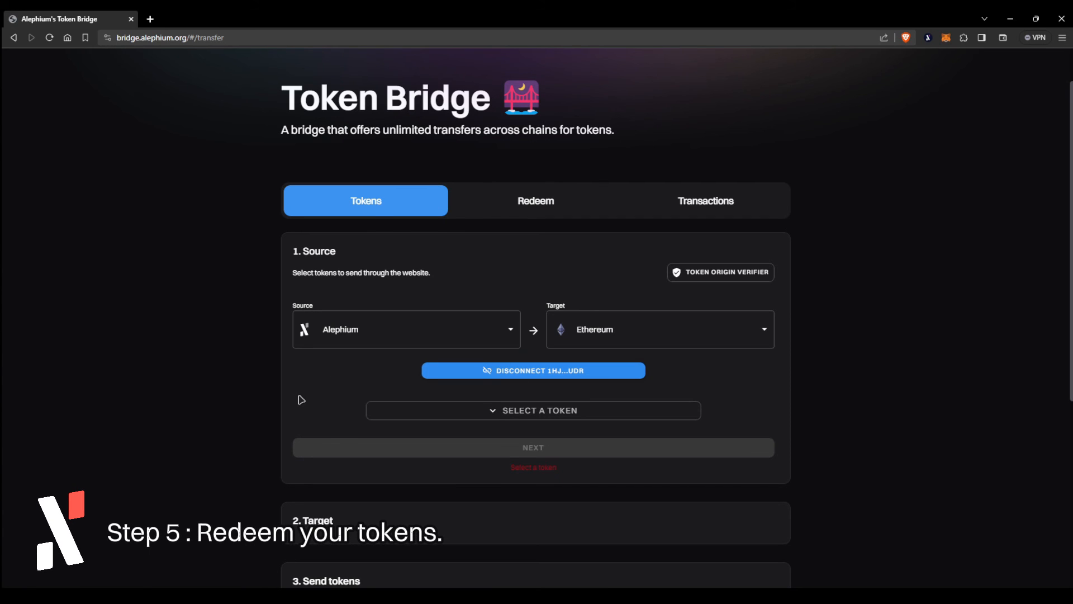
pyautogui.moveTo(261, 327)
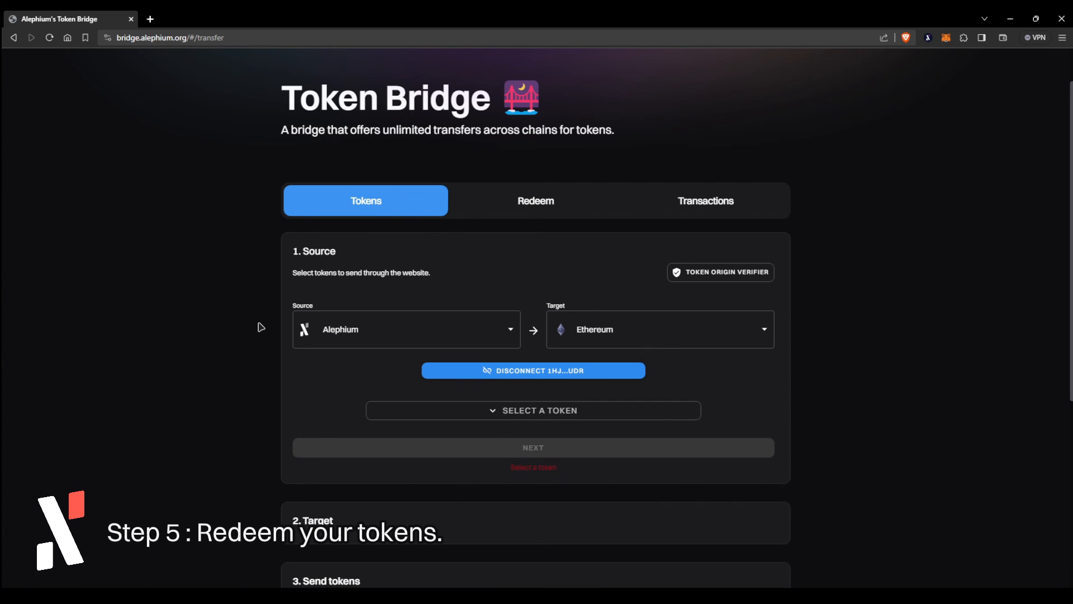
# Resume the pending ALPH transfer at step 4, Redeem tokens
pyautogui.click(535, 201)
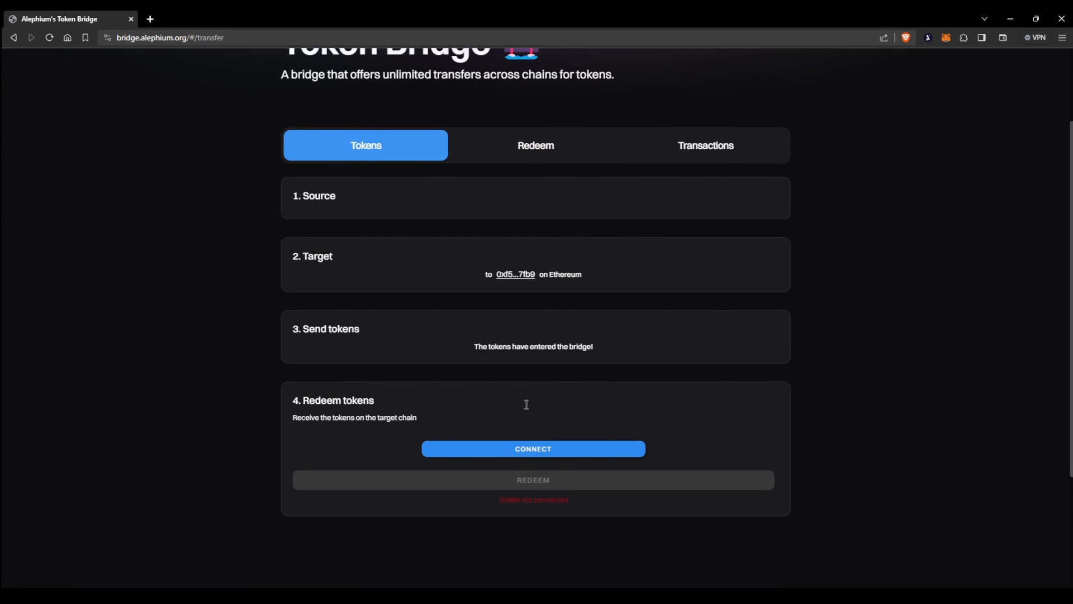
# Connect MetaMask, redeem the ALPH on Ethereum, and add the ALPH token to MetaMask
pyautogui.click(533, 449)
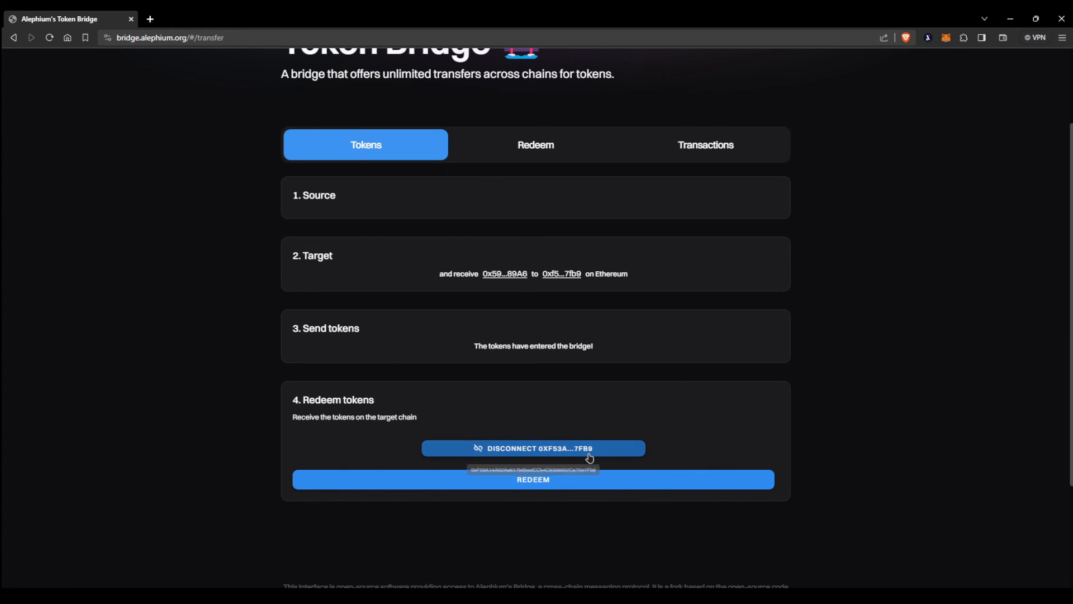
pyautogui.click(533, 479)
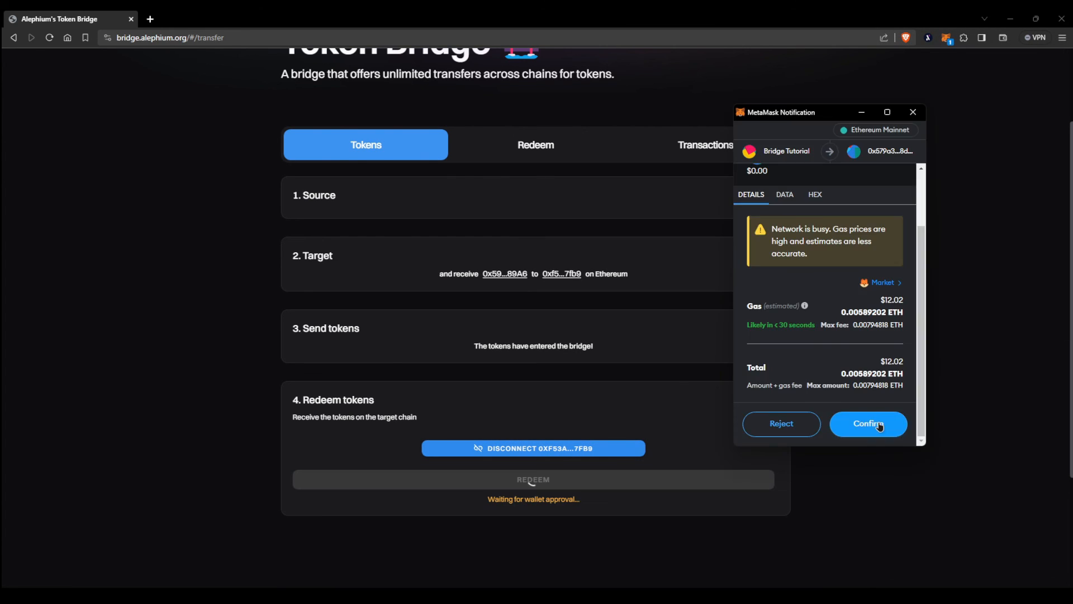
pyautogui.click(868, 424)
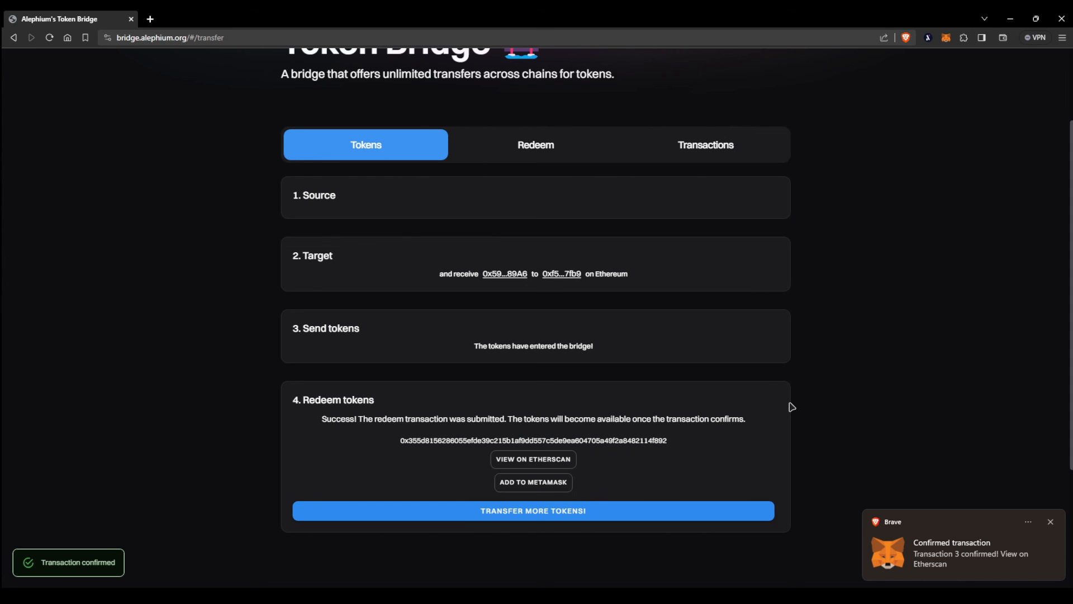
pyautogui.click(533, 482)
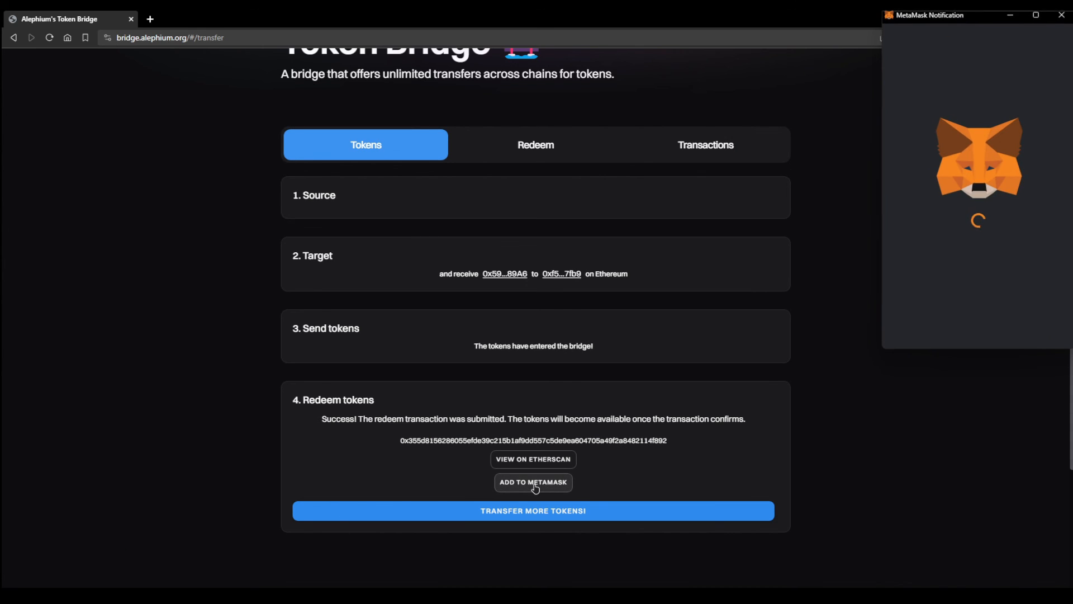
pyautogui.click(533, 482)
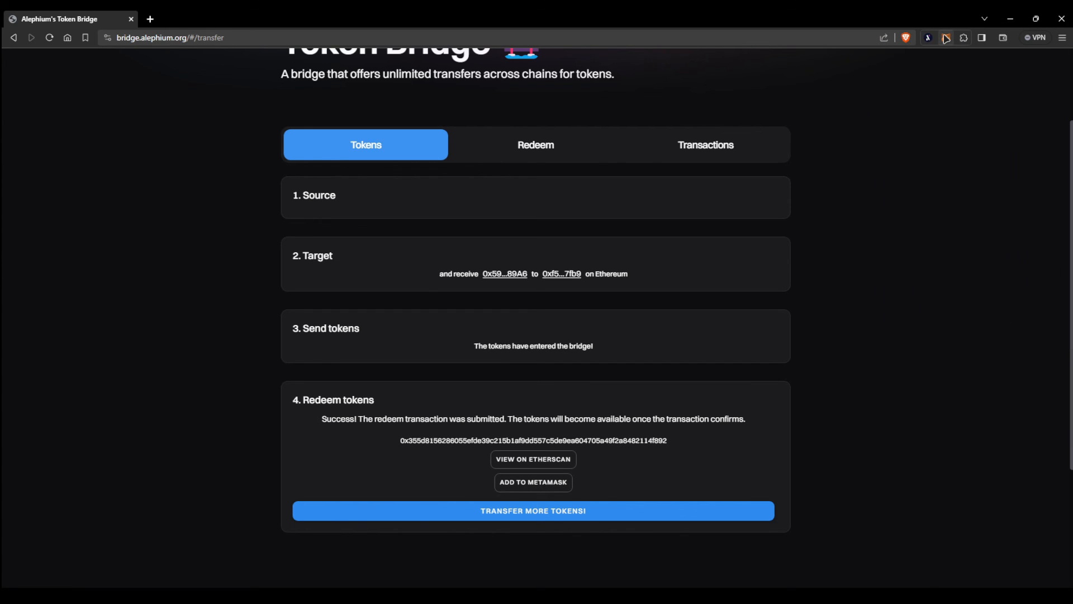
# Check MetaMask's ALPH balance details, confirming 100 ALPH beside ETH and Tether USD
pyautogui.click(946, 37)
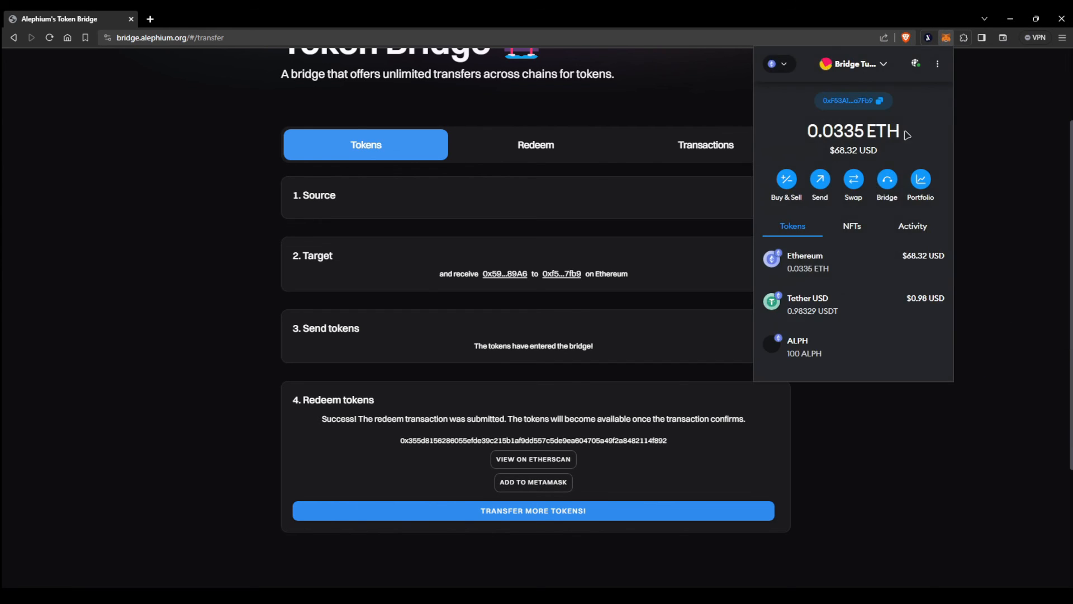
pyautogui.click(804, 347)
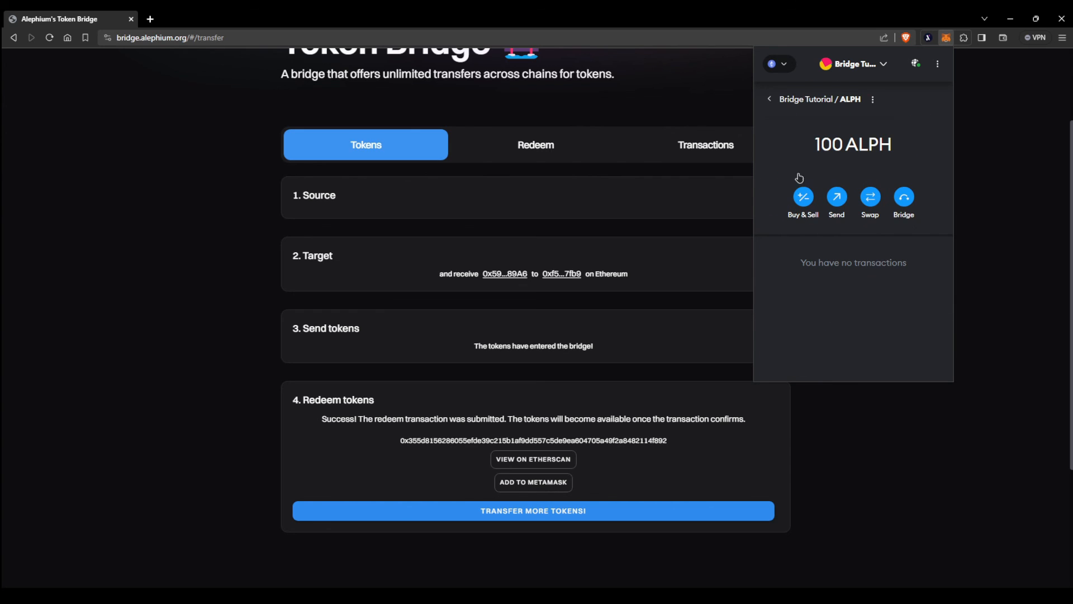
pyautogui.click(769, 99)
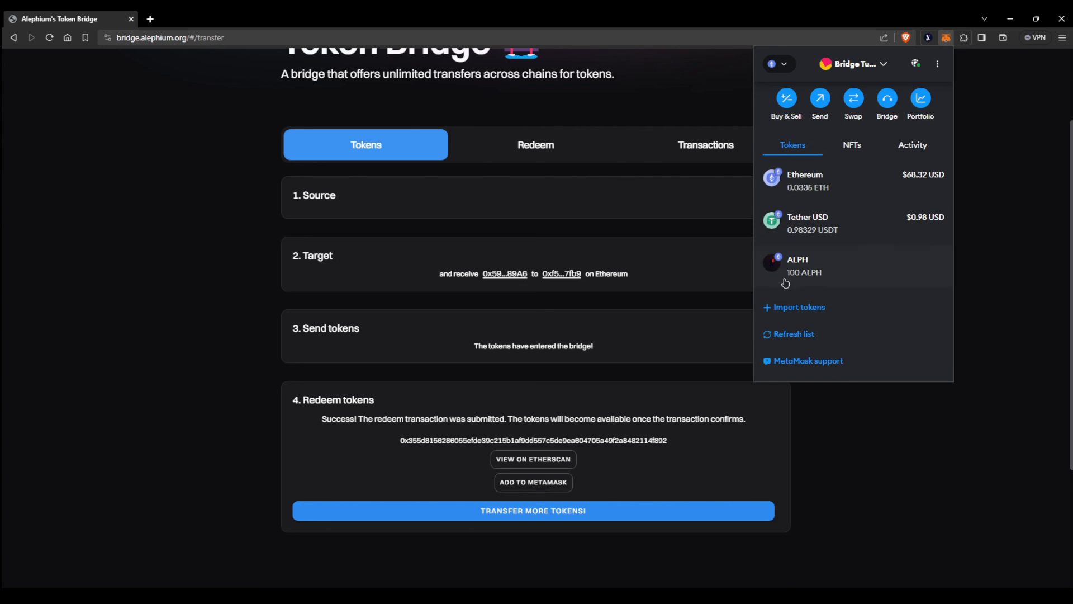
pyautogui.moveTo(794, 284)
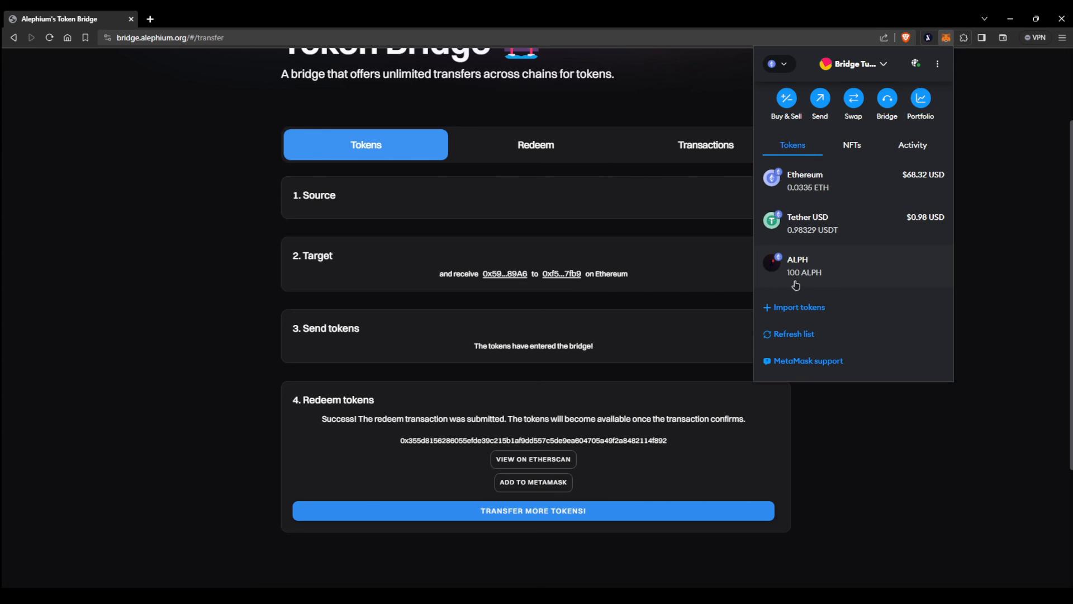
pyautogui.moveTo(984, 301)
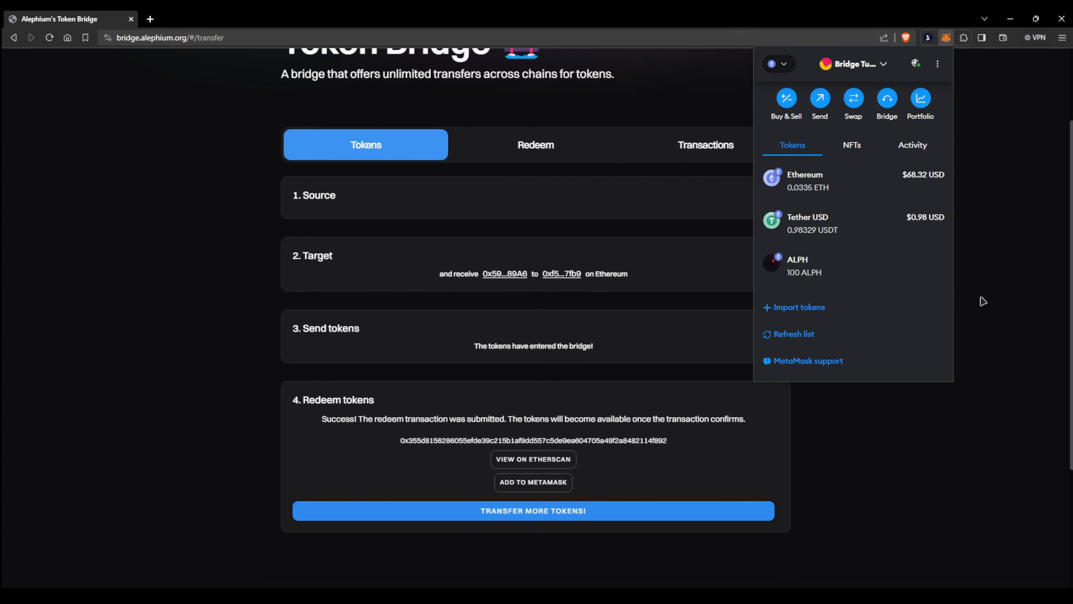